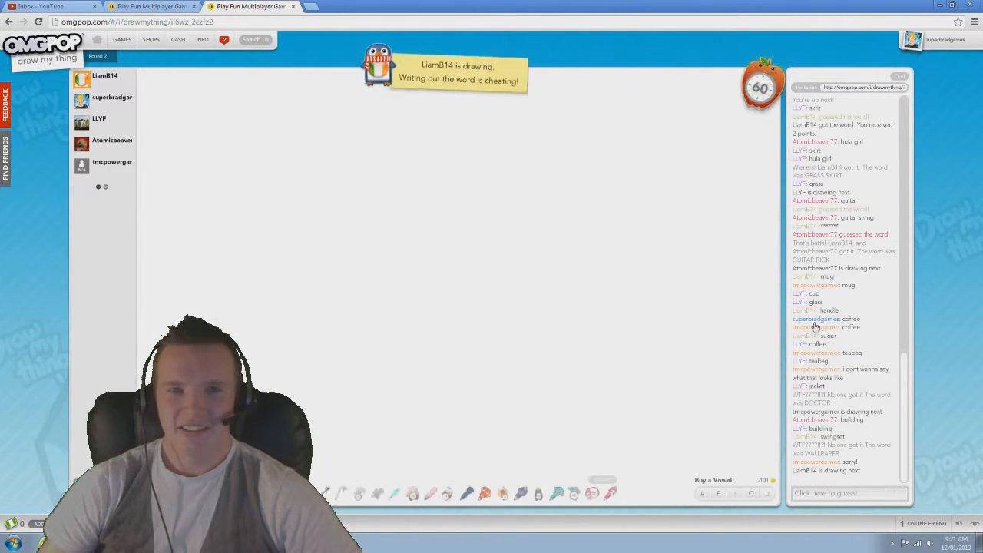
mouse_move(633, 341)
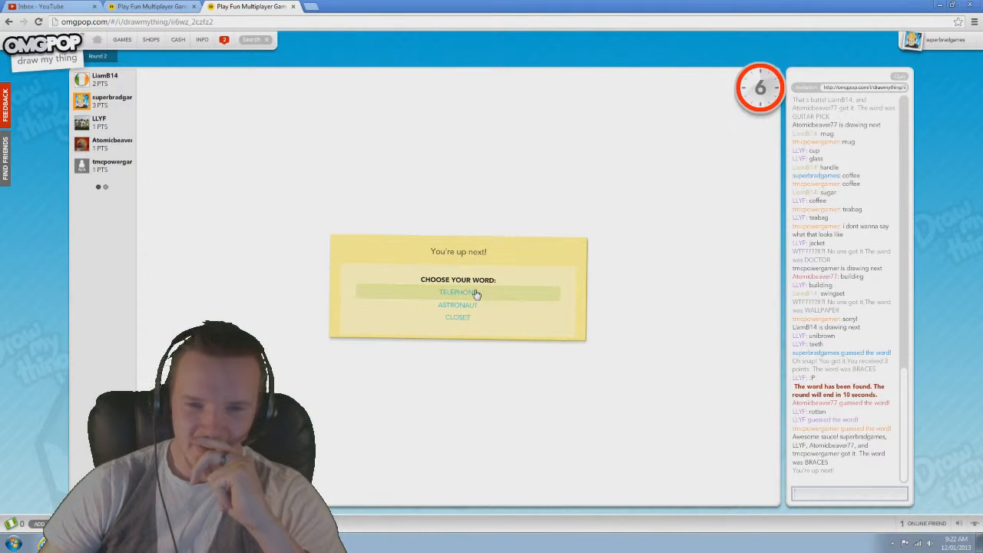
Step: Choose TELEPHONE and sketch a ringing phone on a table, unguessed before the timer ends
click(458, 292)
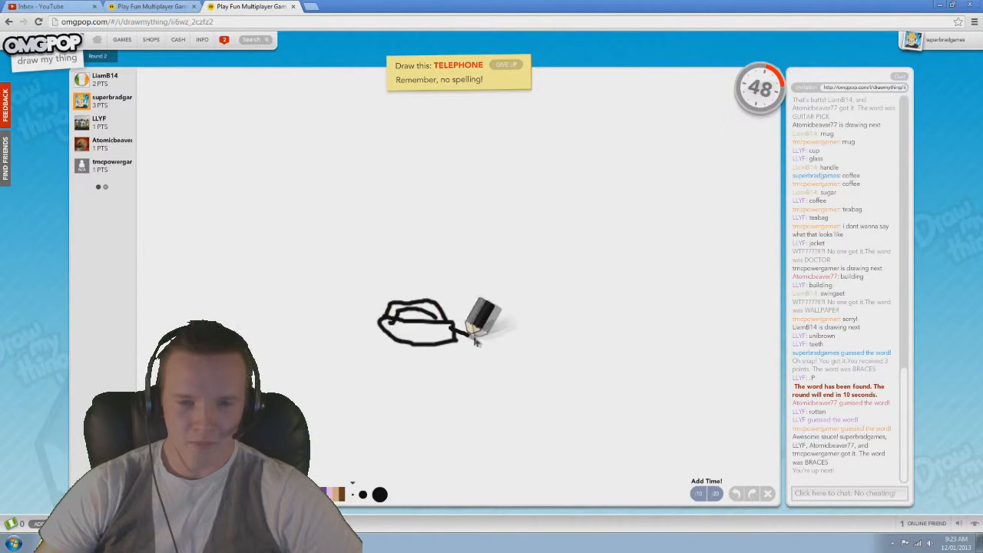
drag(460, 335, 768, 391)
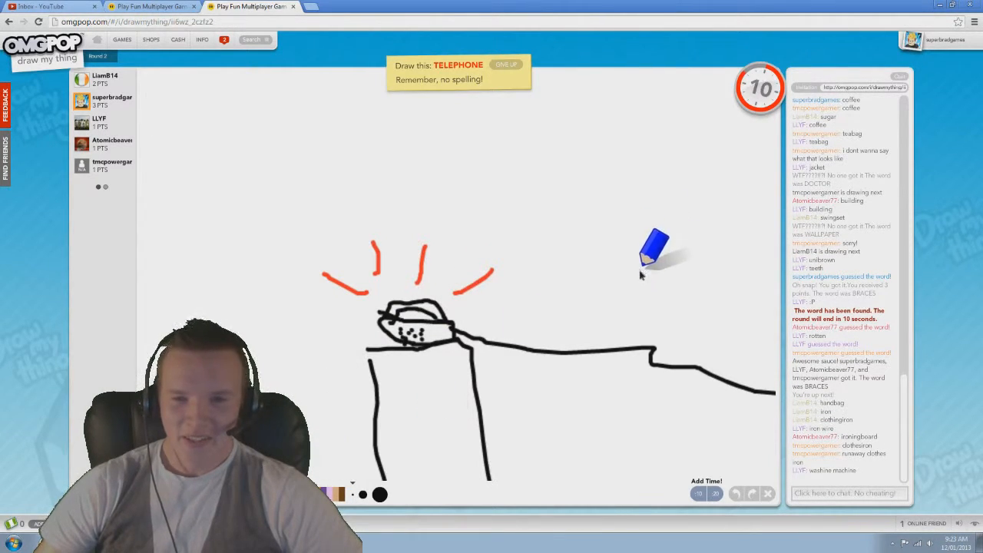
drag(658, 246, 633, 453)
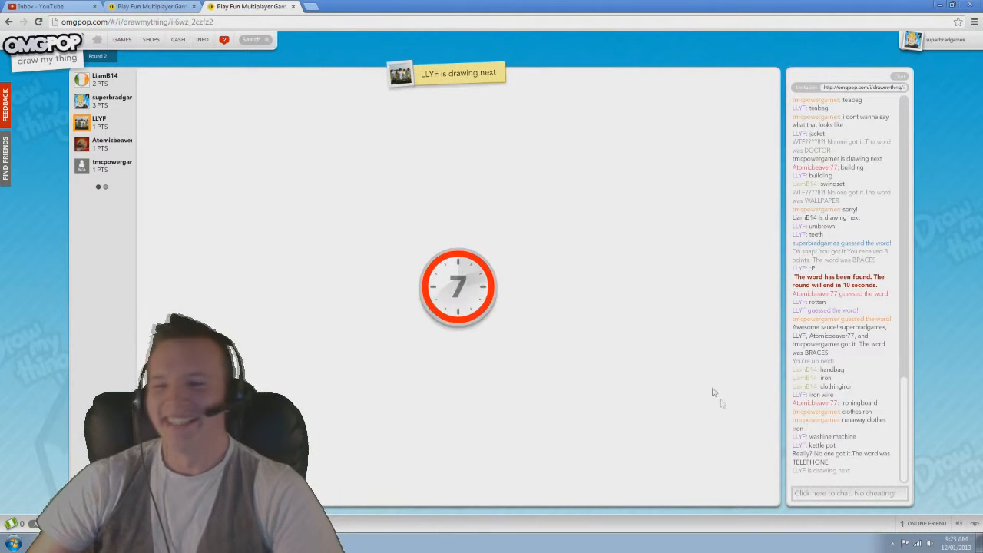
Step: Guess 'butterfly' in the chat for LLYF's orange drawing, earning a point
click(848, 493)
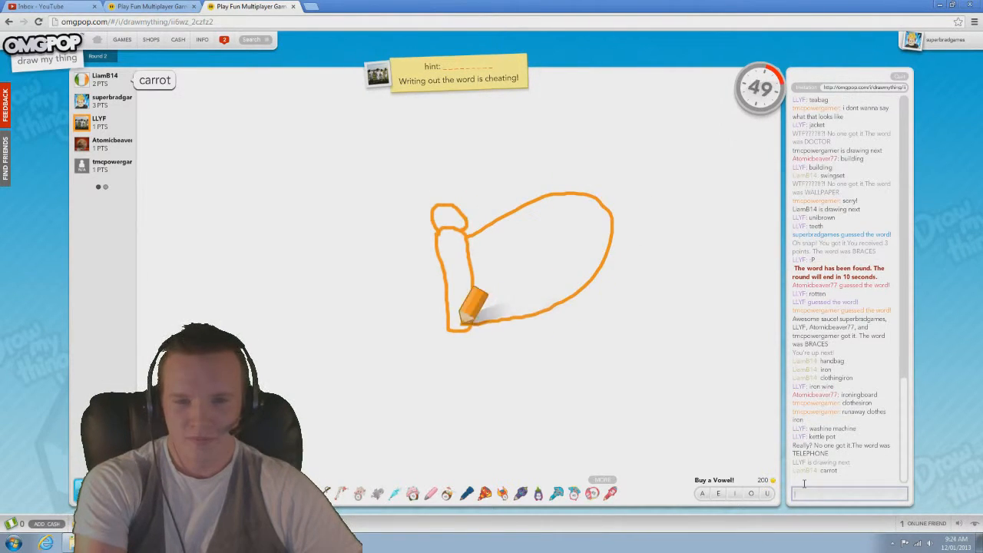
drag(468, 300, 325, 253)
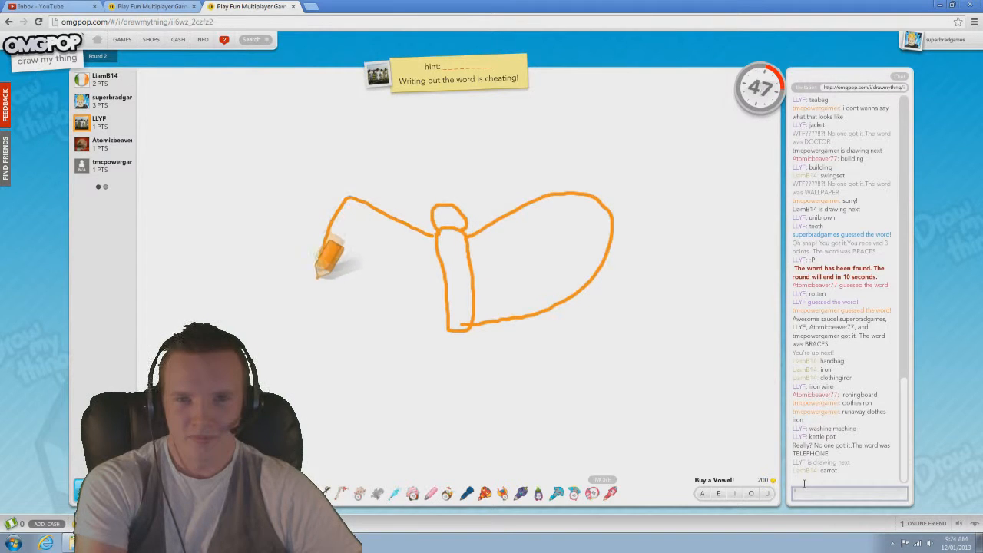
text(bu)
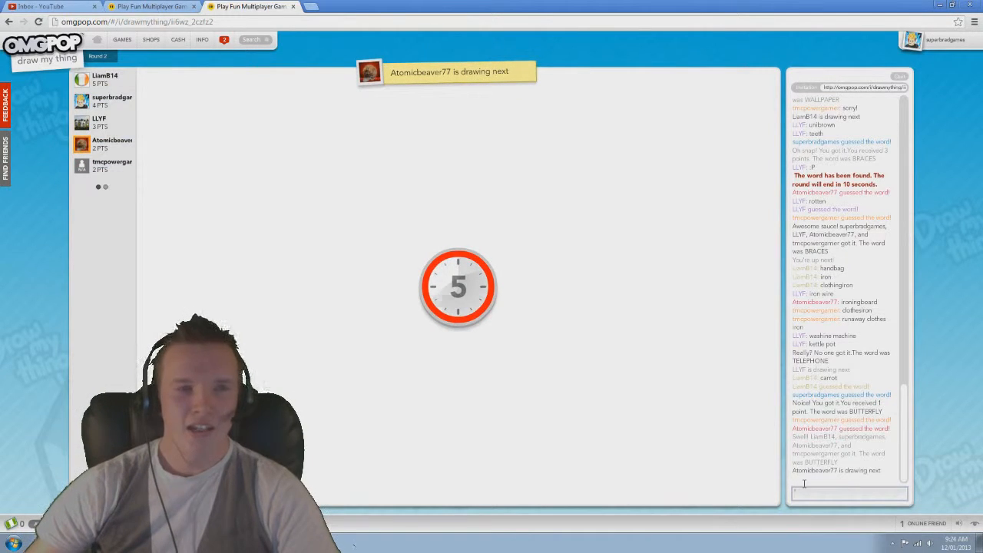
click(225, 40)
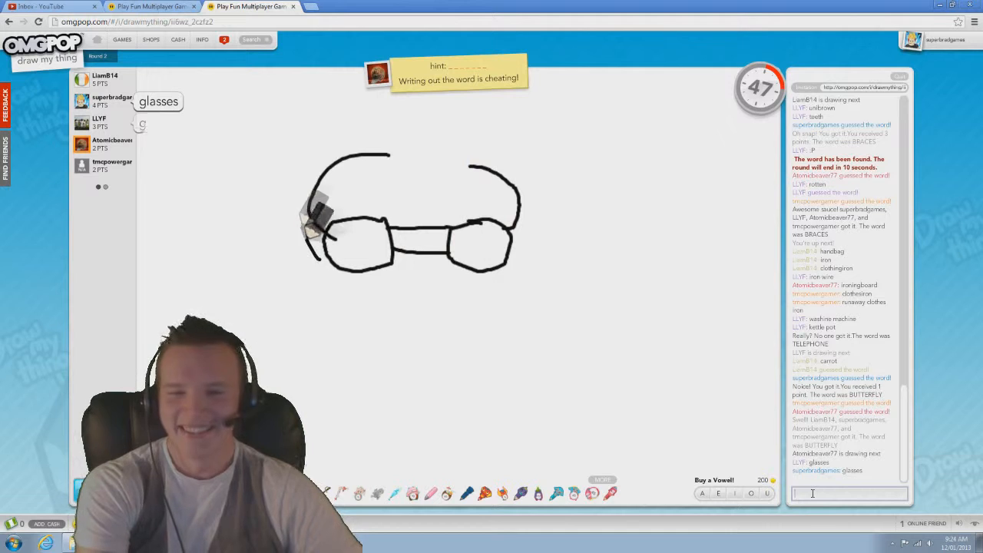
text(goj)
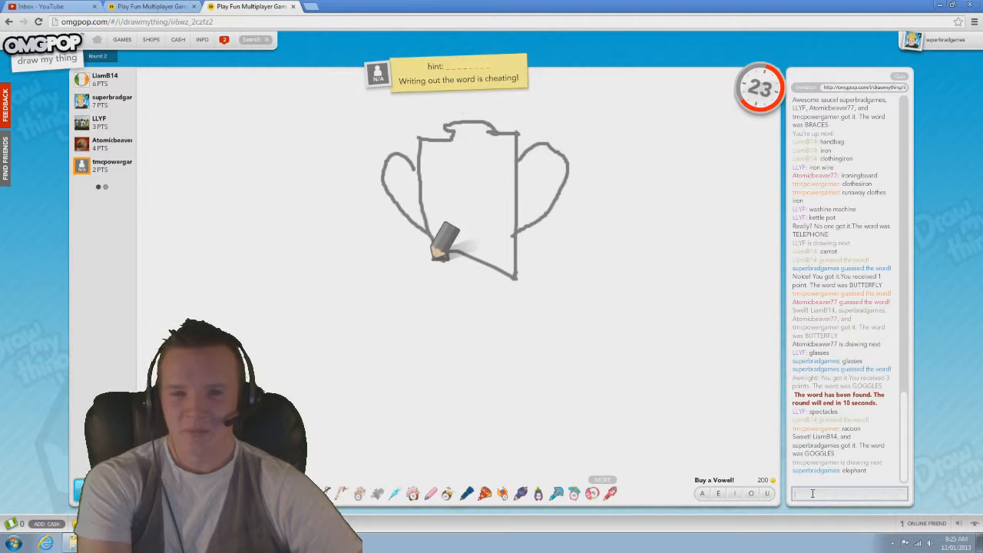
Step: Wait through the TROPHIES and DOORS rounds until the word chooser appears
drag(443, 246, 538, 253)
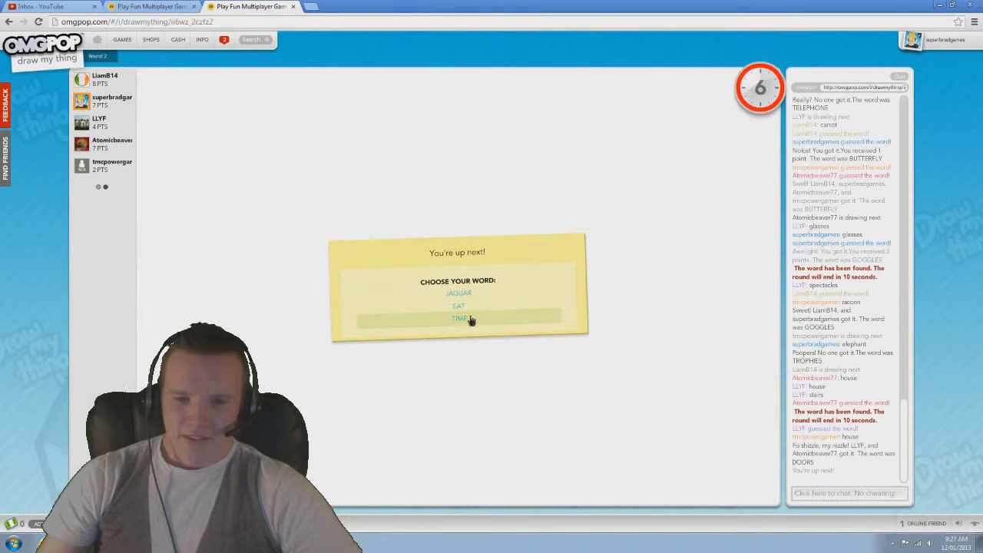
Step: Choose TIME and draw a large black circle as the clock face
click(459, 318)
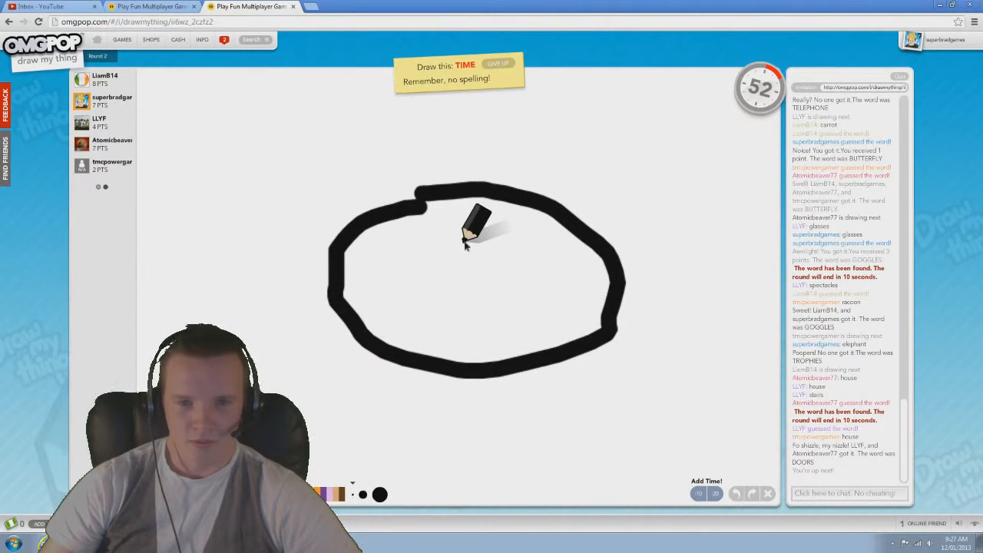
drag(468, 197, 470, 387)
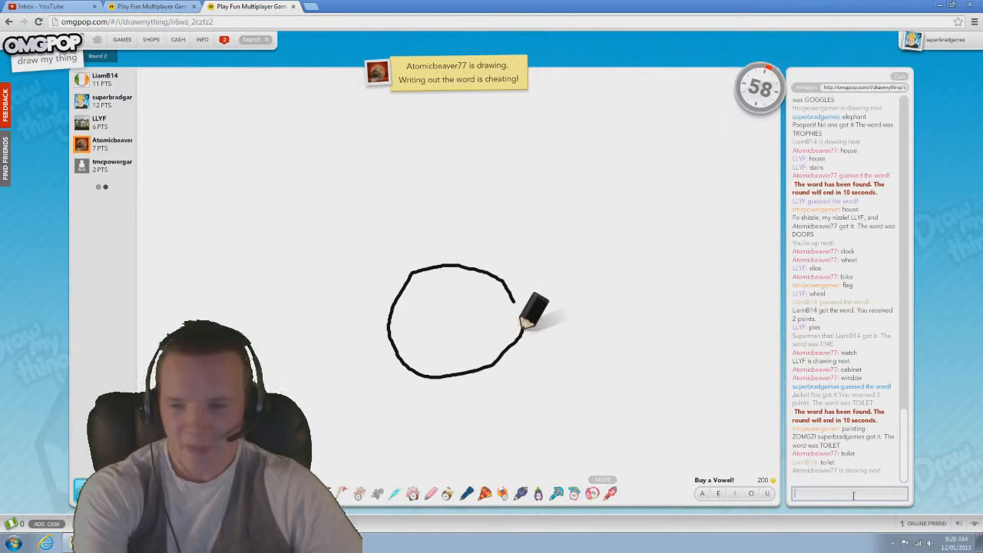
drag(535, 307, 445, 341)
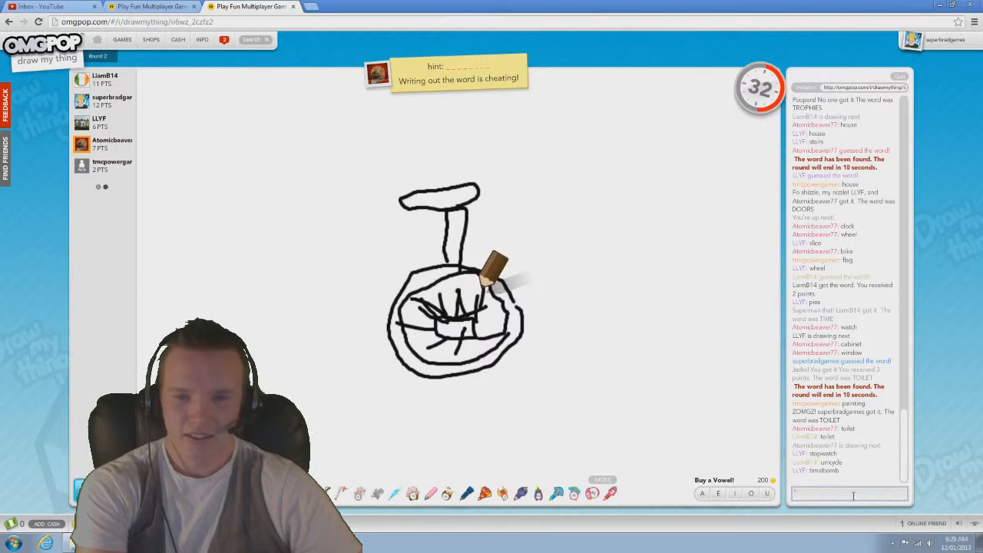
text(unc)
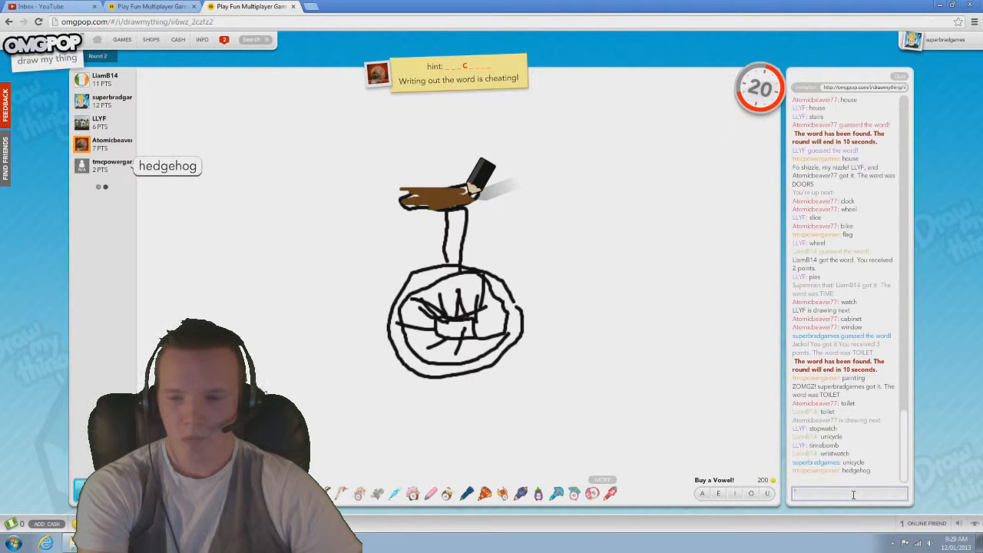
text(un)
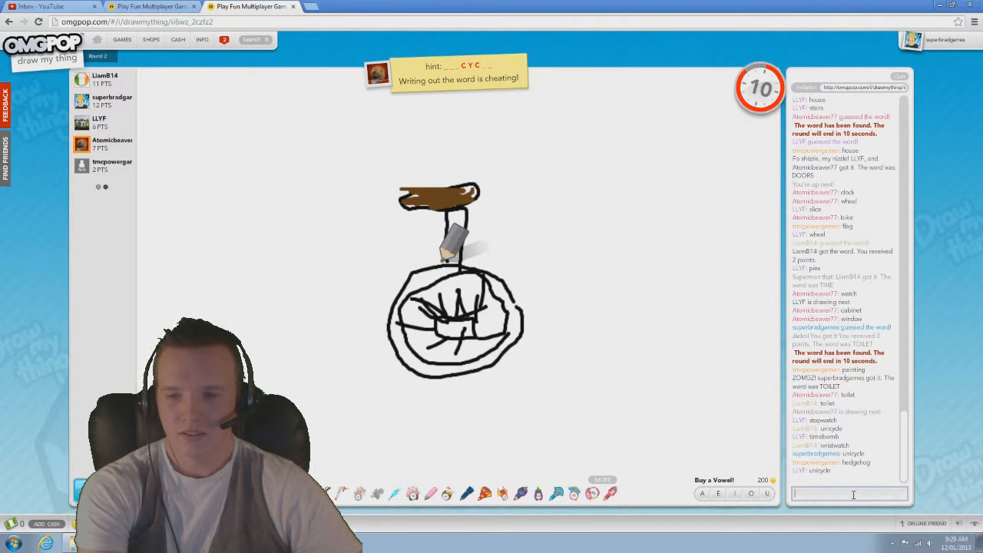
drag(453, 245, 599, 284)
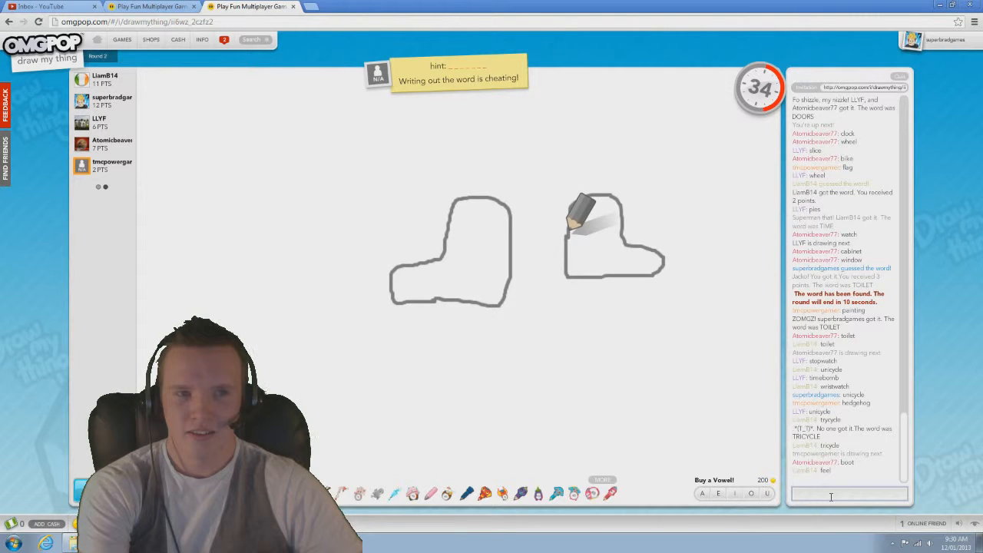
Step: Send the guess 'gumbi' for the two mitten shapes and wait for the next round
text(gumbi)
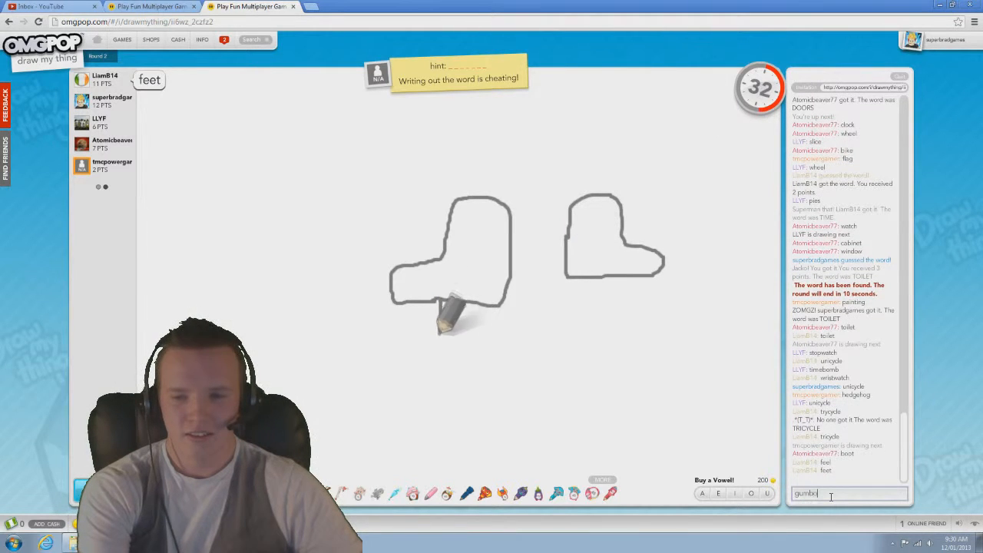
key(Return)
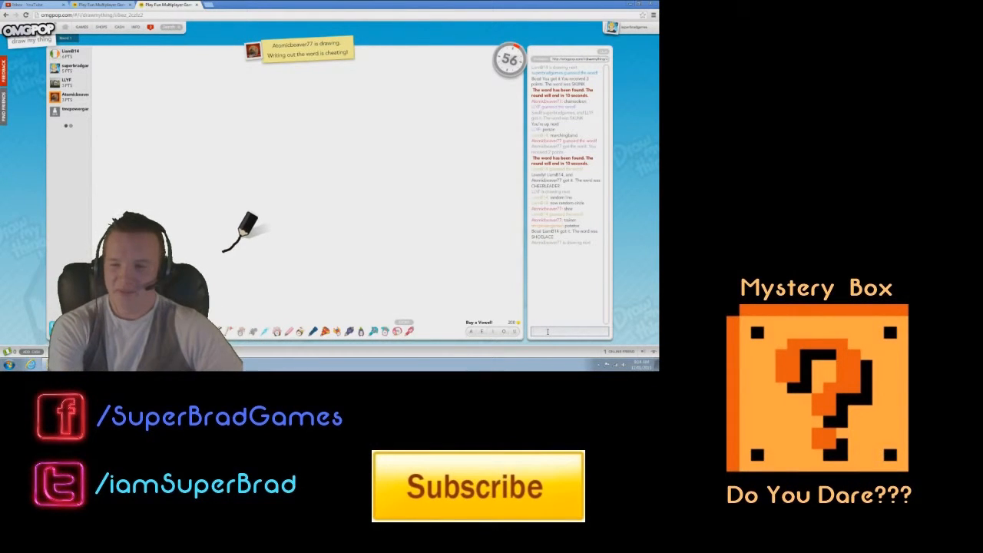
drag(223, 249, 350, 215)
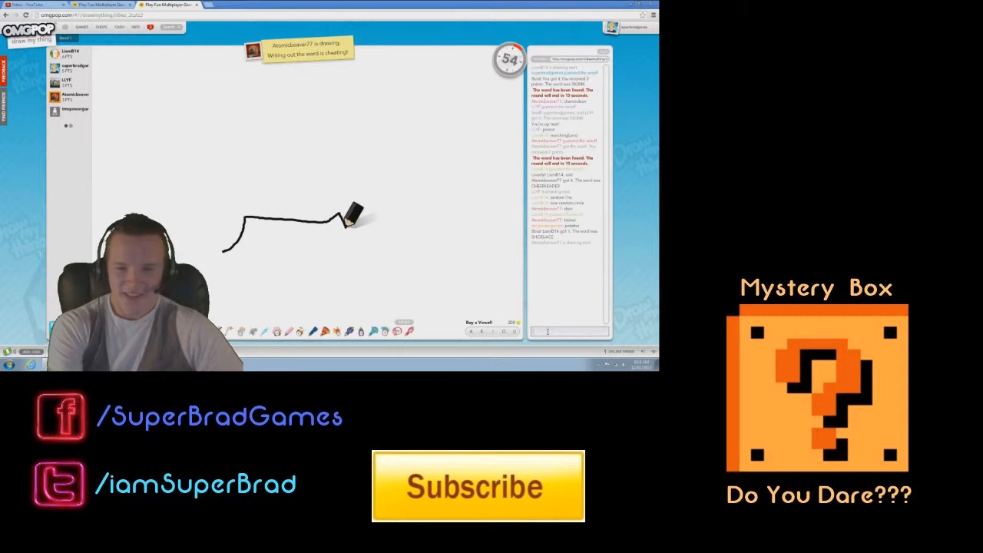